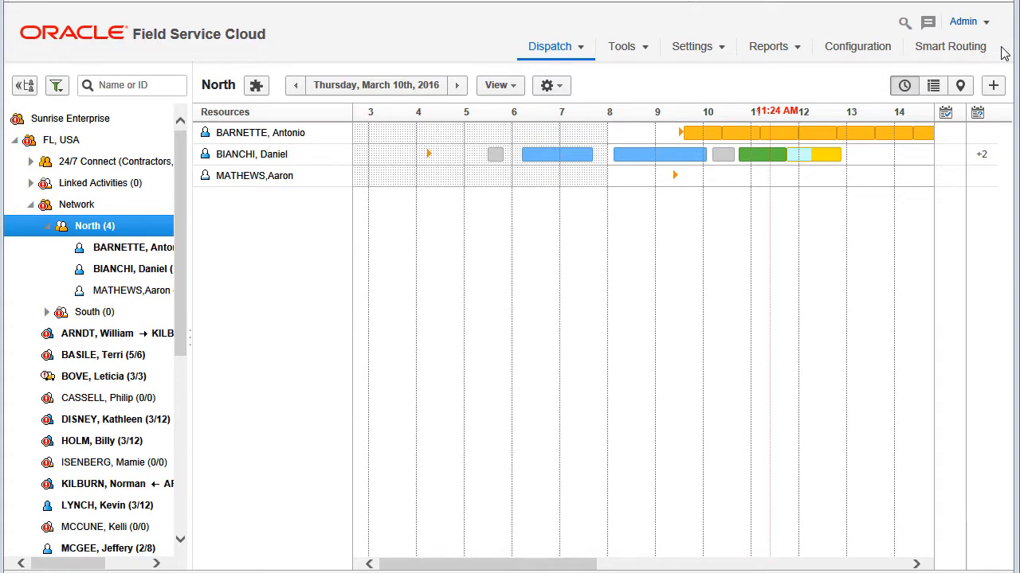
{"action": "mouse_move", "coordinate": [857, 46]}
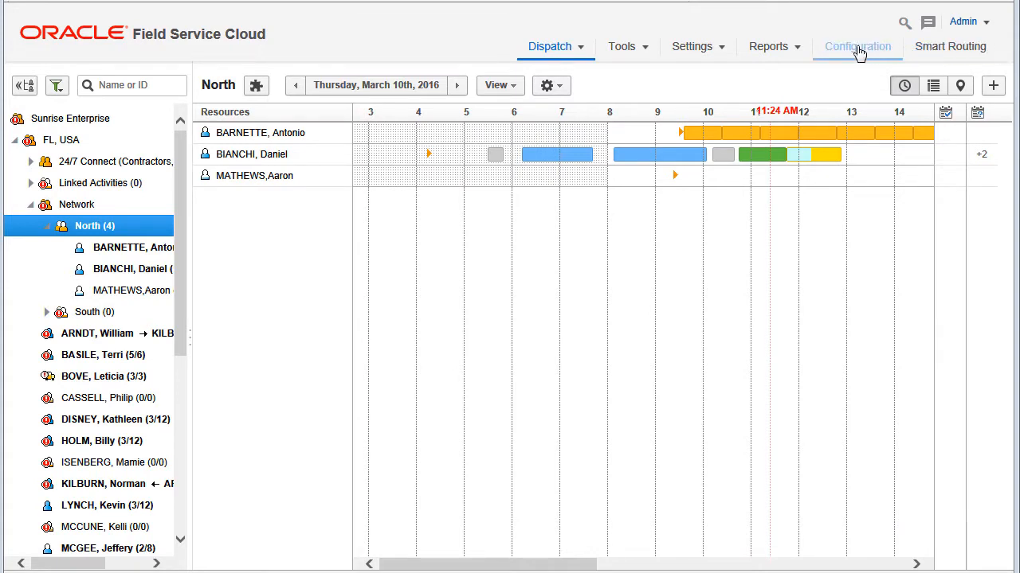
Step: Open Routing Profiles from the Configuration area
{"action": "left_click", "coordinate": [857, 46]}
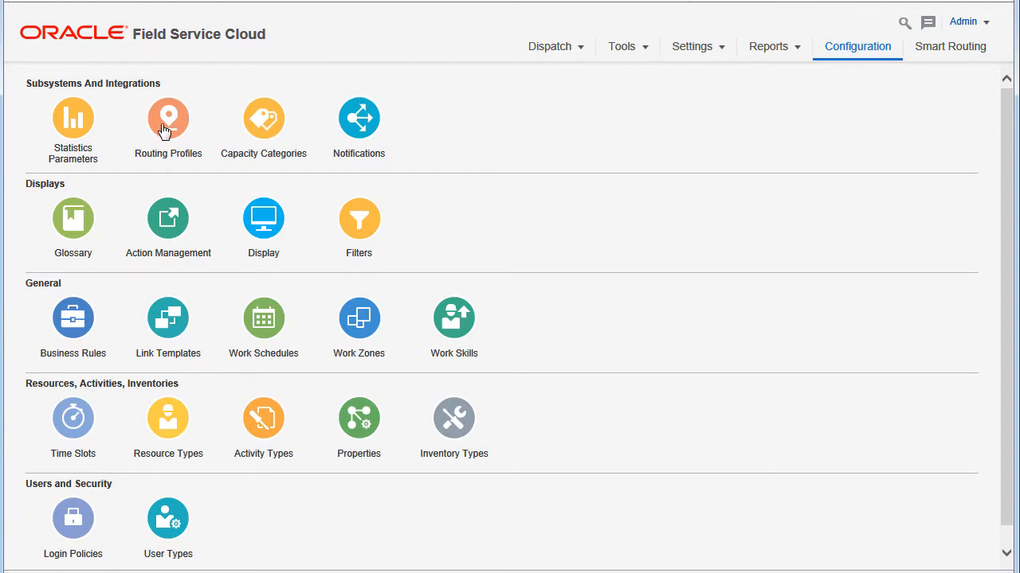
{"action": "left_click", "coordinate": [167, 118]}
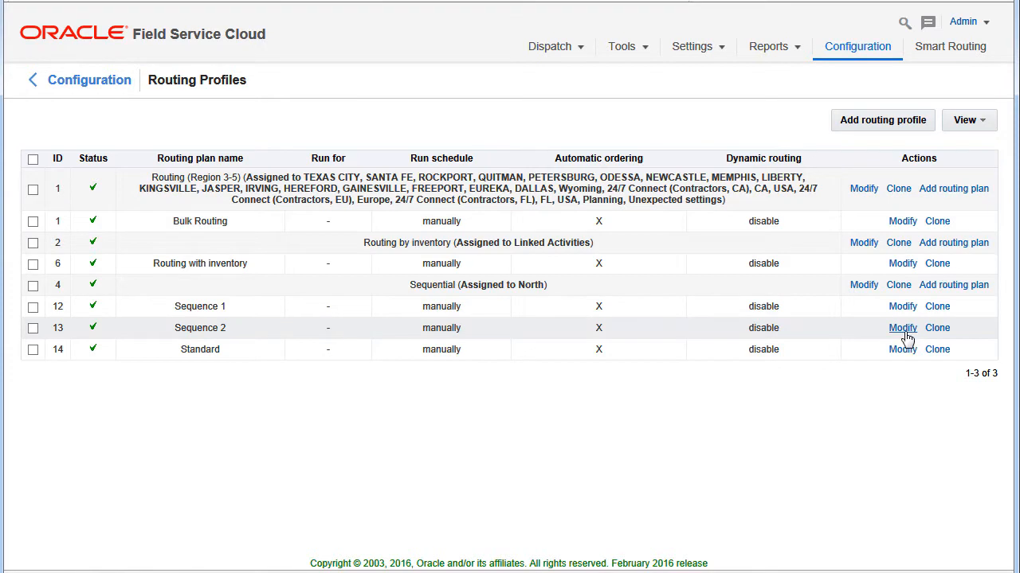
Step: Set Sequence 2's run schedule to run sequentially after Sequence 1 completes, and update
{"action": "left_click", "coordinate": [902, 327]}
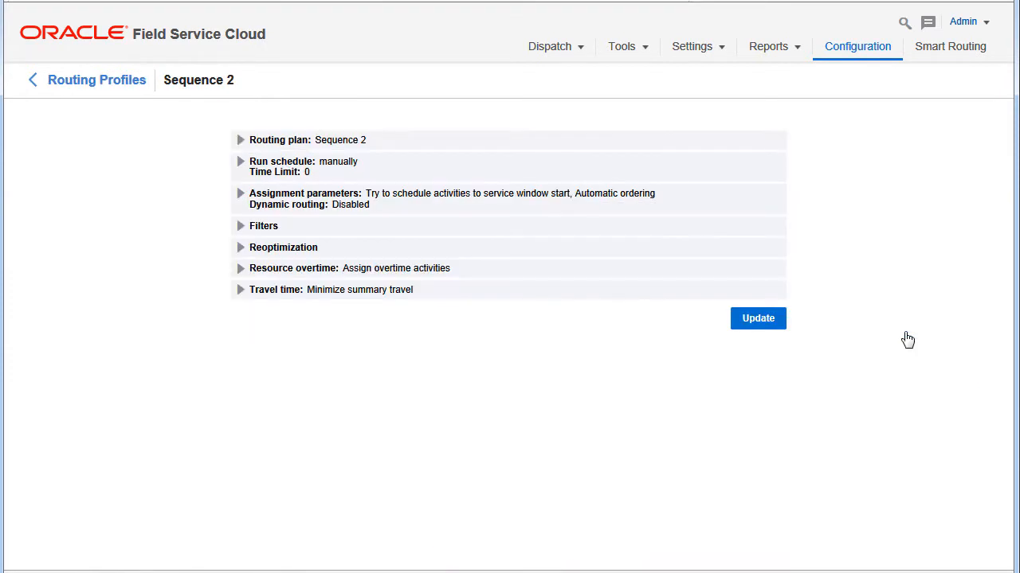
{"action": "mouse_move", "coordinate": [245, 168]}
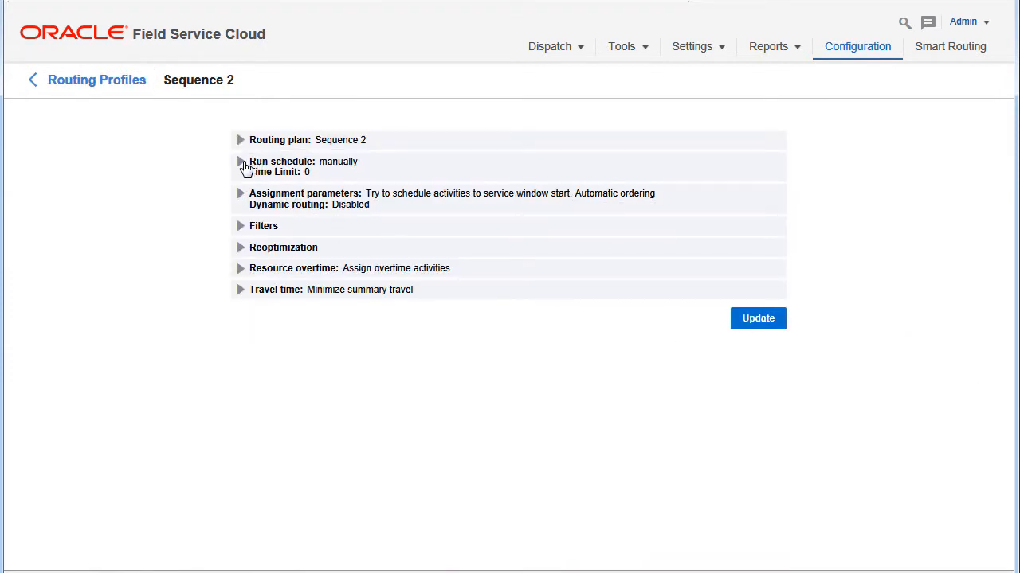
{"action": "left_click", "coordinate": [240, 162]}
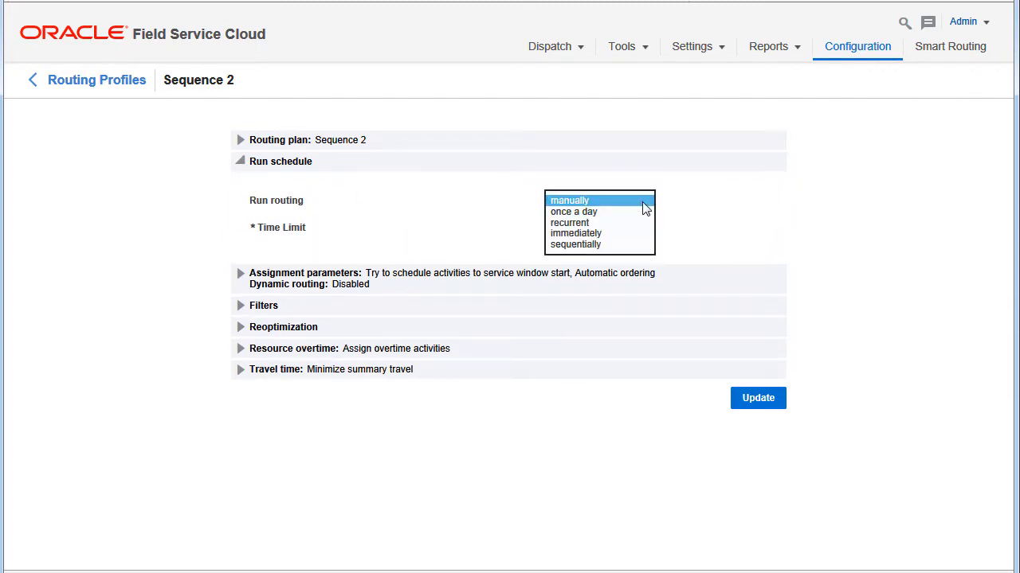
{"action": "mouse_move", "coordinate": [629, 247]}
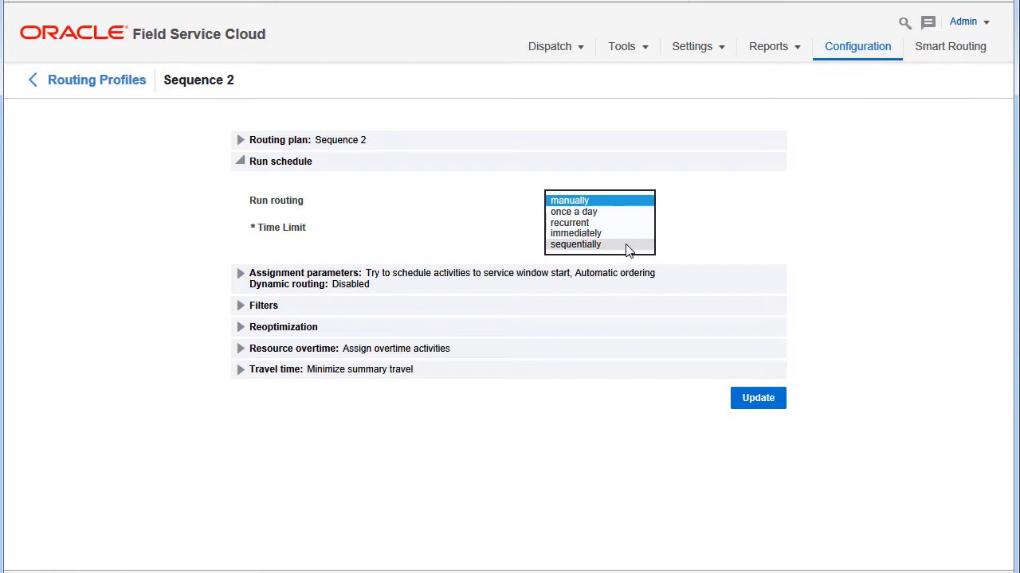
{"action": "left_click", "coordinate": [575, 245]}
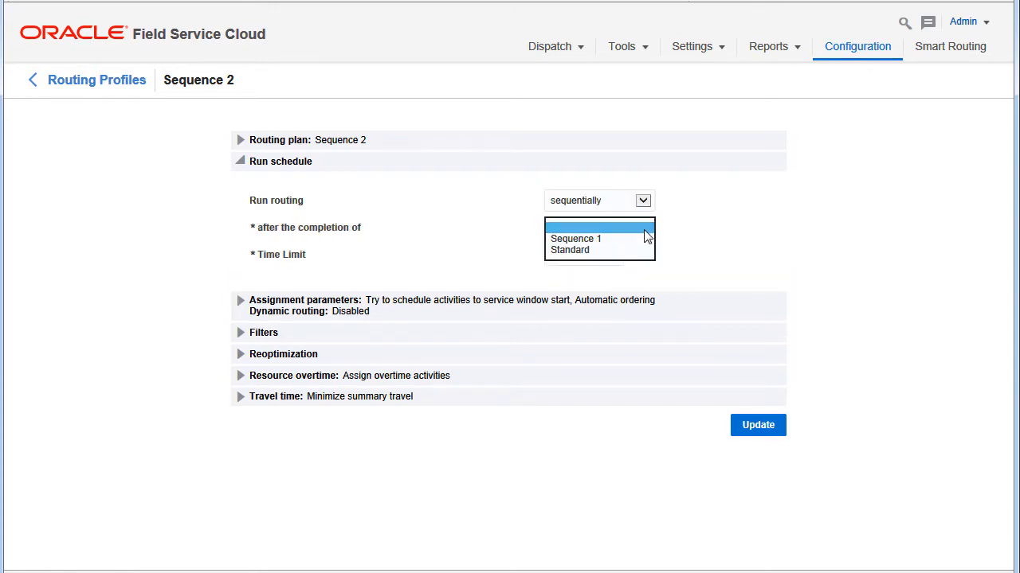
{"action": "left_click", "coordinate": [575, 238]}
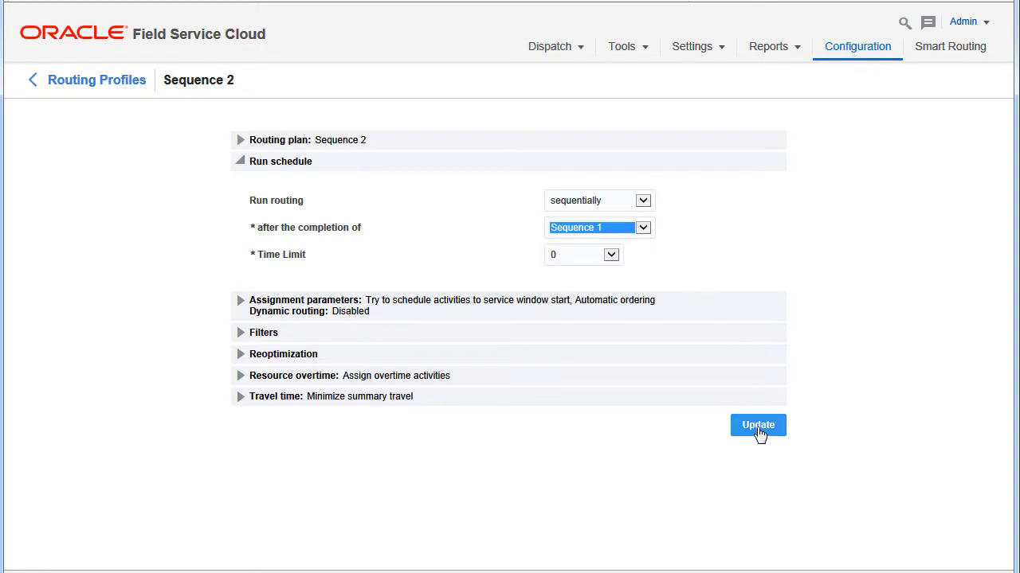
{"action": "left_click", "coordinate": [757, 425]}
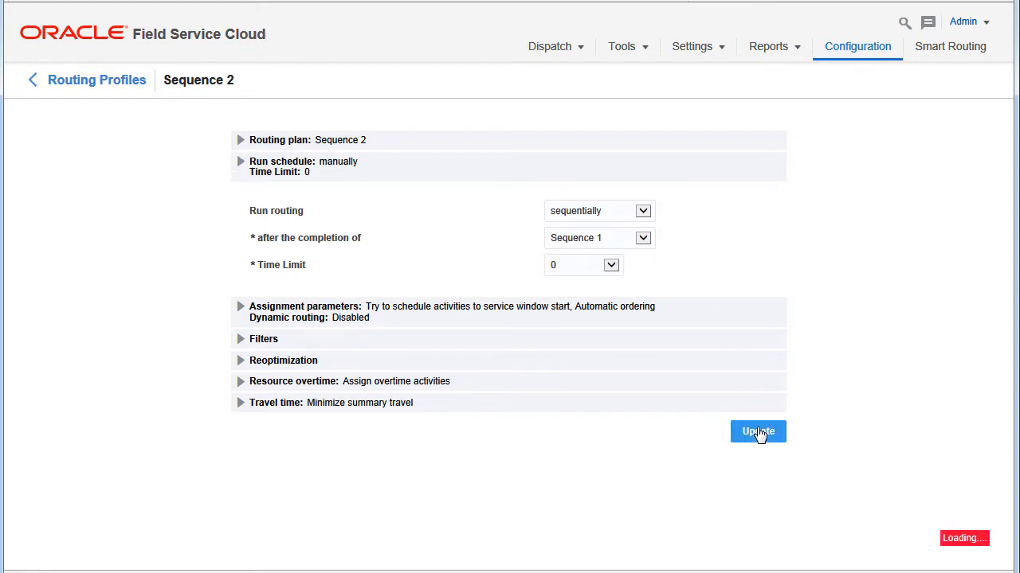
{"action": "left_click", "coordinate": [757, 431]}
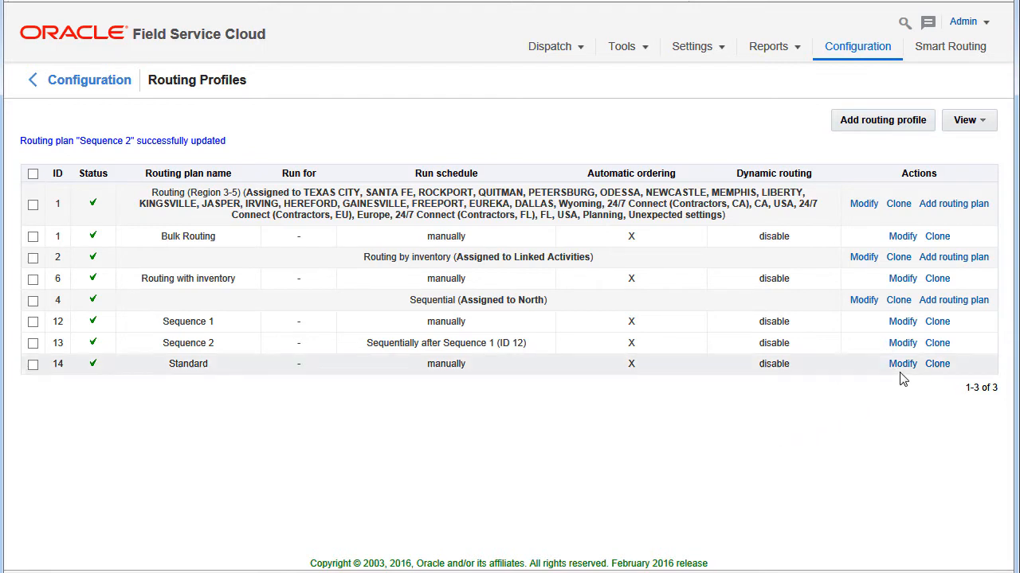
{"action": "left_click", "coordinate": [902, 363]}
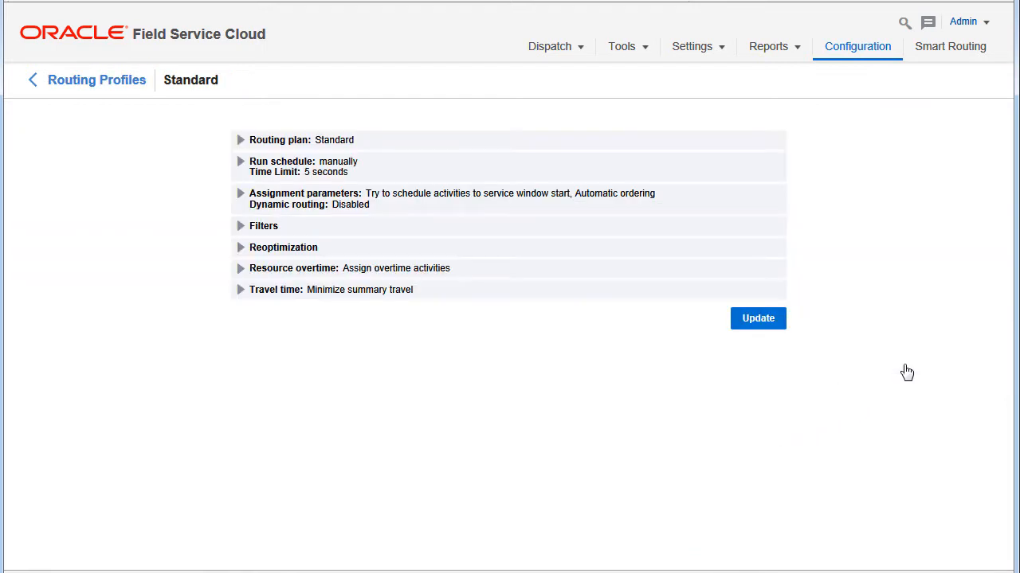
{"action": "mouse_move", "coordinate": [246, 176]}
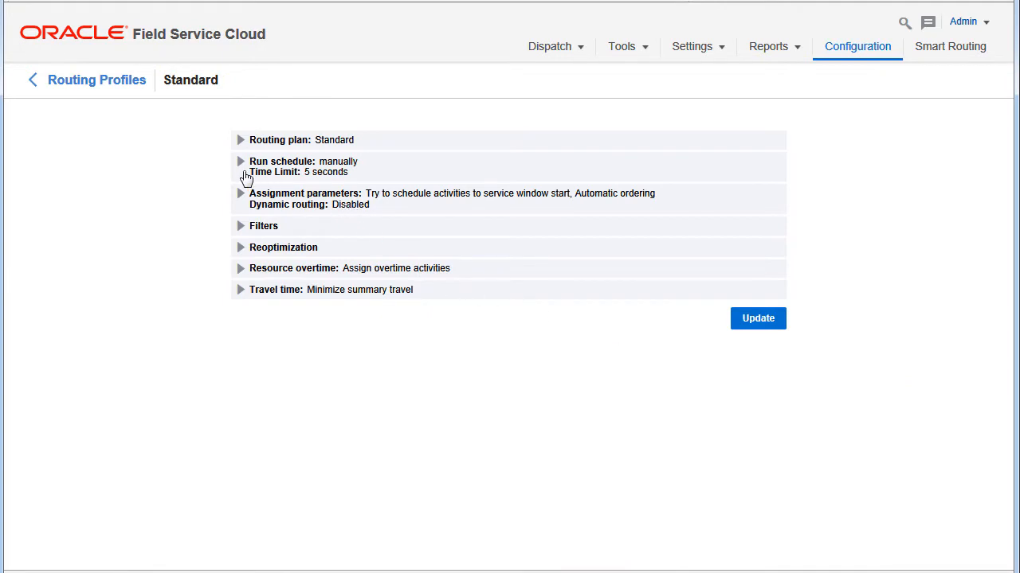
{"action": "left_click", "coordinate": [241, 161]}
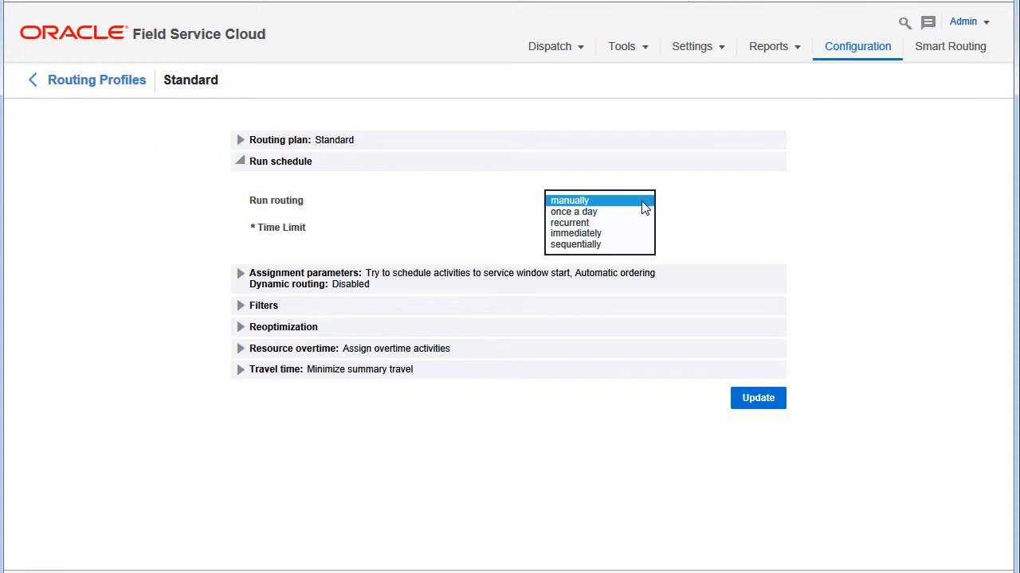
{"action": "left_click", "coordinate": [575, 244]}
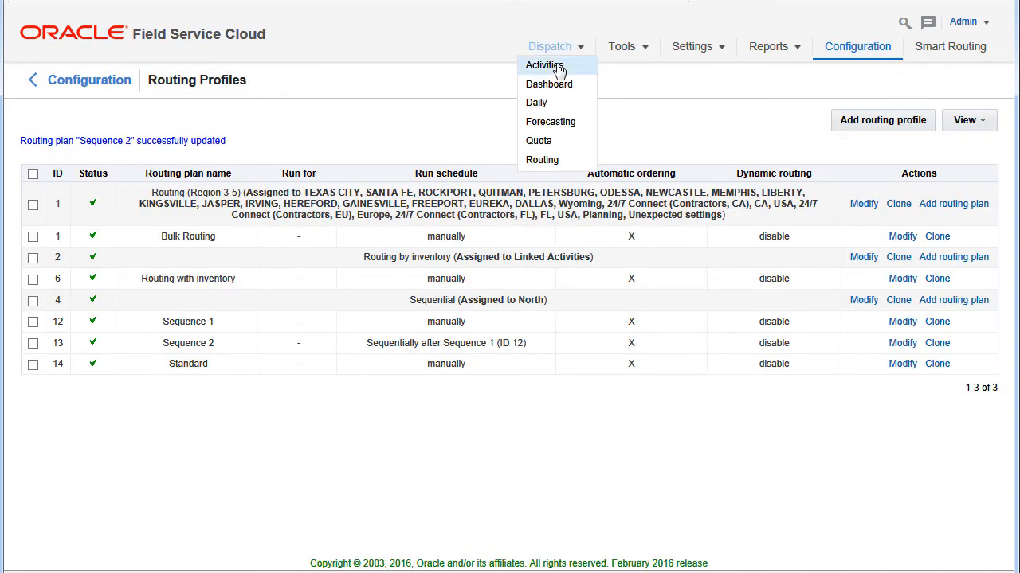
Step: In Dispatch Activities for North, start the Sequence 1 routing plan run
{"action": "left_click", "coordinate": [544, 65]}
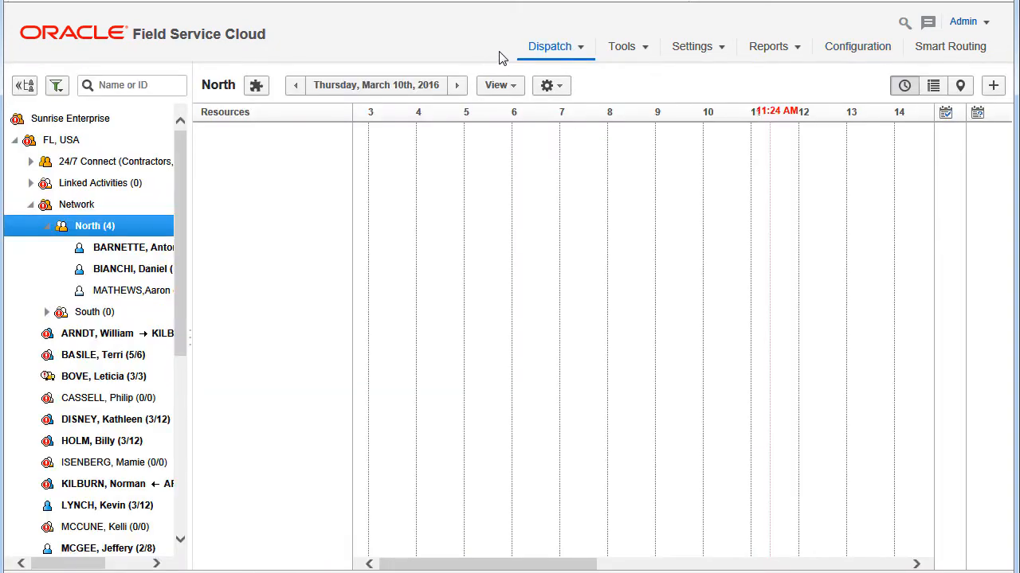
{"action": "left_click", "coordinate": [256, 85]}
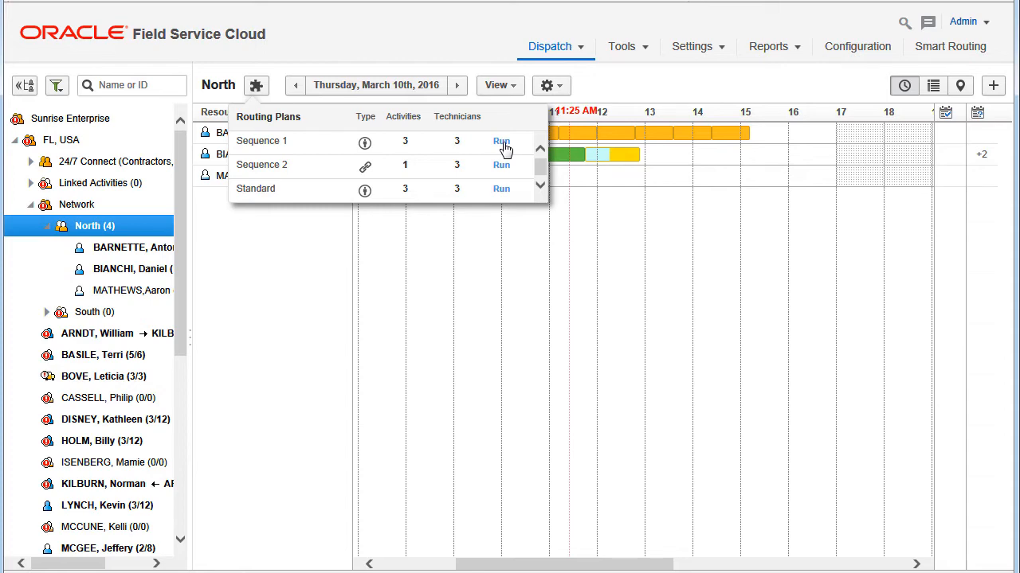
{"action": "left_click", "coordinate": [501, 140]}
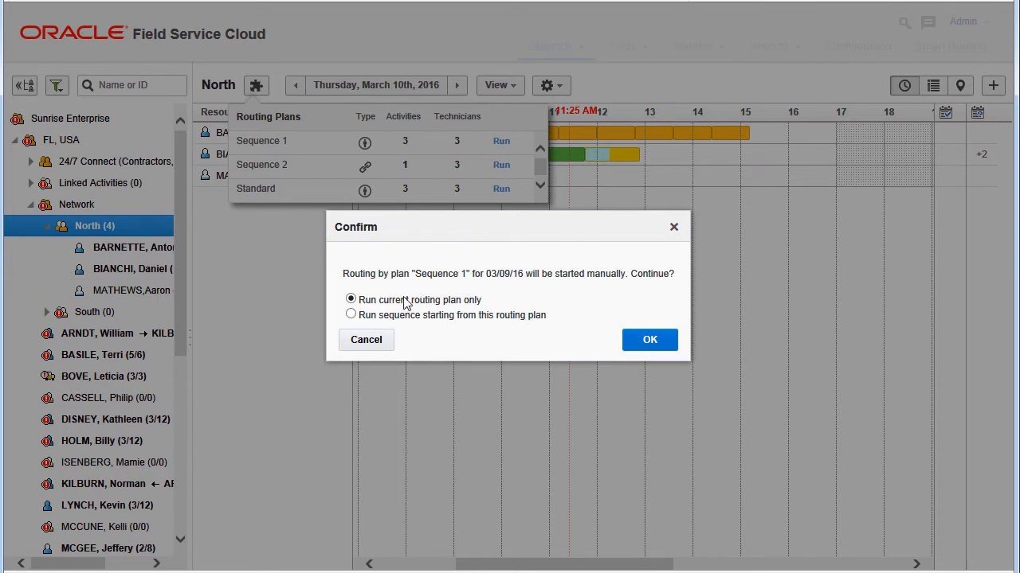
Step: Confirm running the sequence starting from Sequence 1 and view the Sequence 2 results
{"action": "left_click", "coordinate": [351, 315]}
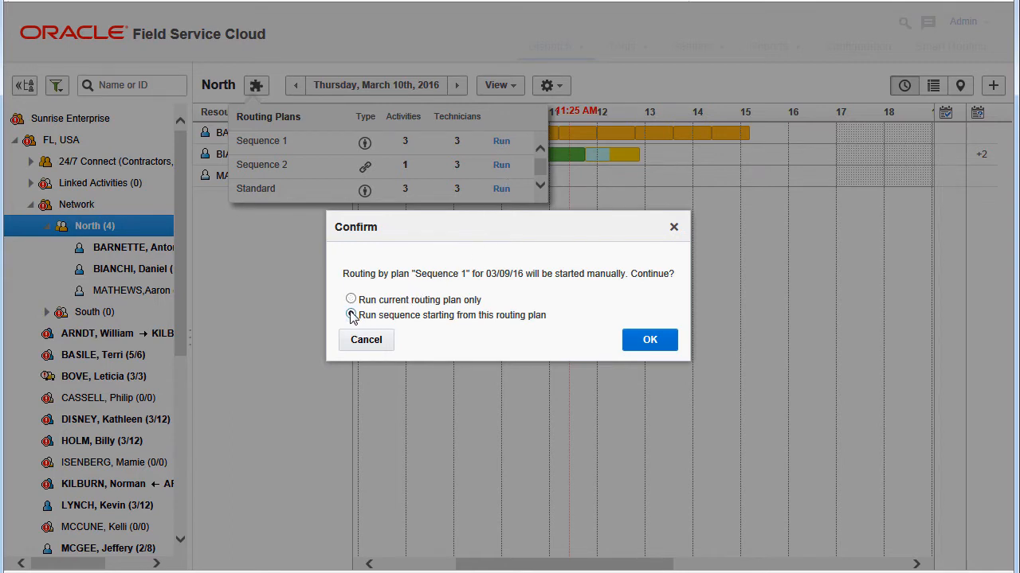
{"action": "left_click", "coordinate": [649, 339]}
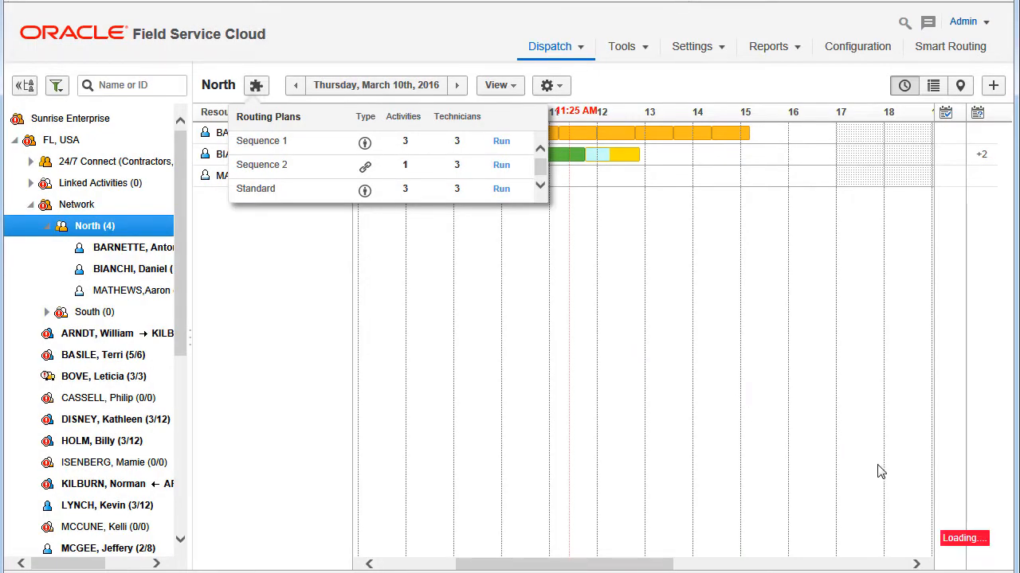
{"action": "left_click", "coordinate": [501, 141]}
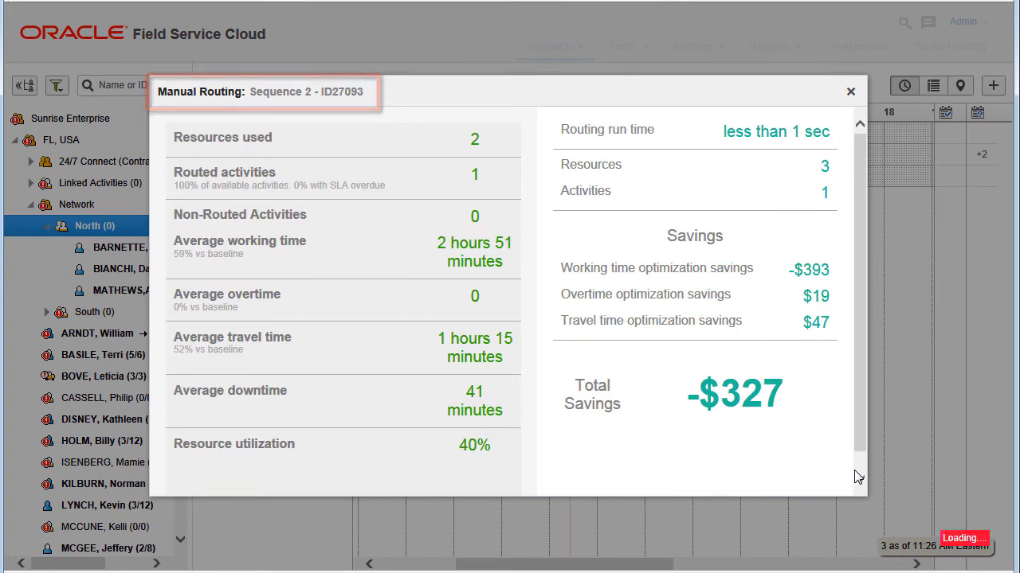
Step: Close the Sequence 2 summary and open completed Sequence 1 results on Smart Routing
{"action": "left_click", "coordinate": [850, 91]}
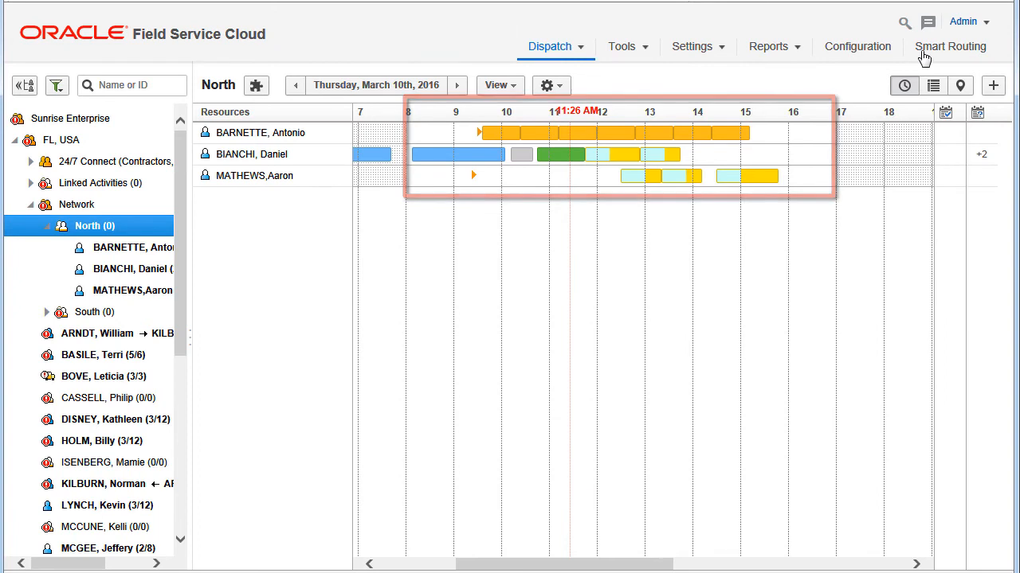
{"action": "left_click", "coordinate": [951, 46]}
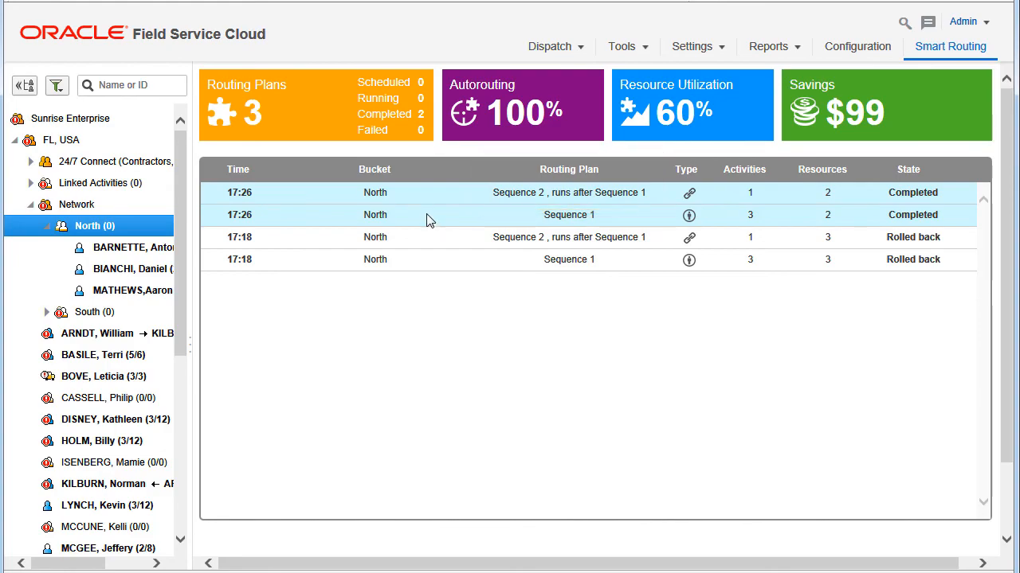
{"action": "left_click", "coordinate": [569, 215]}
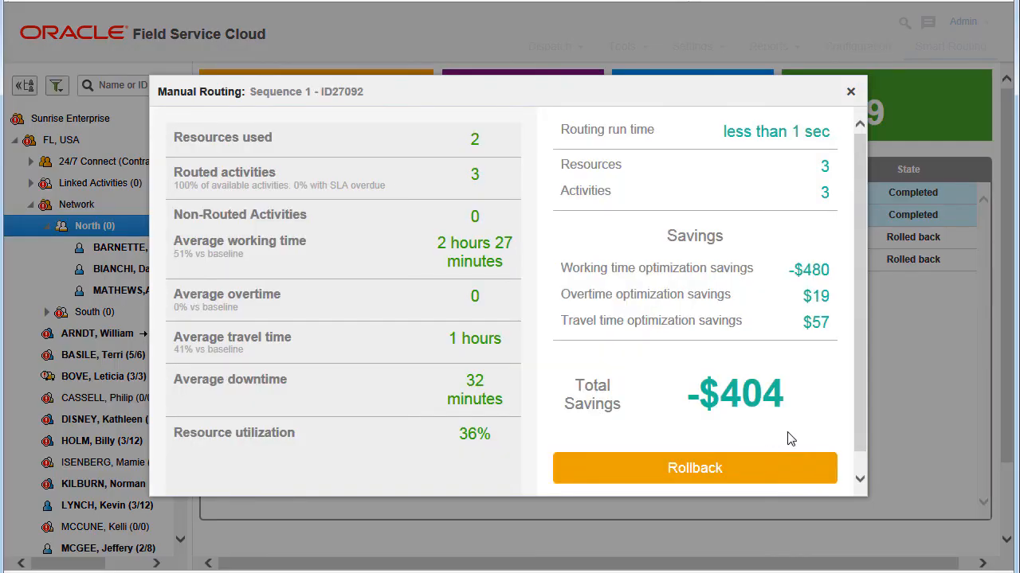
{"action": "mouse_move", "coordinate": [825, 406]}
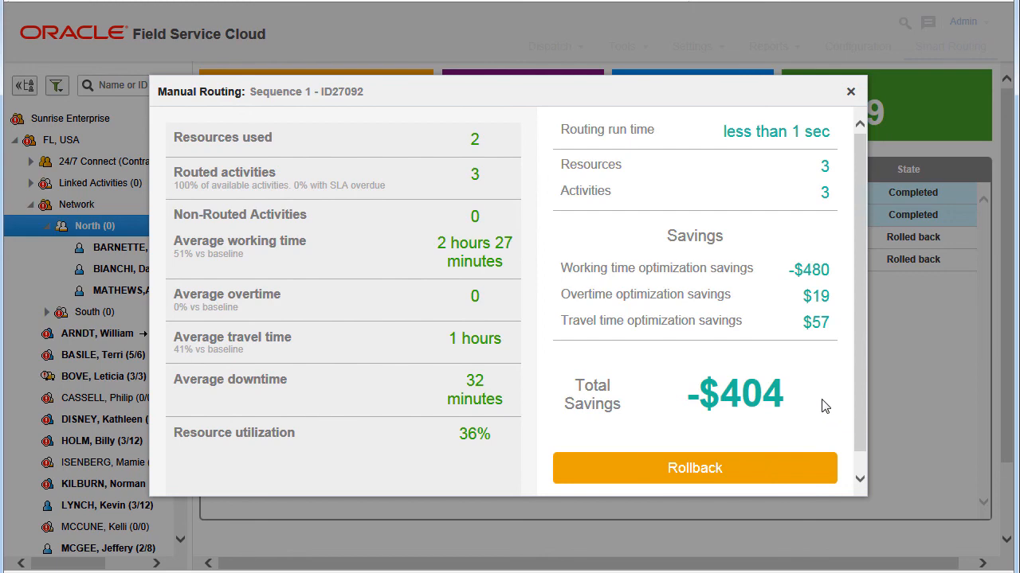